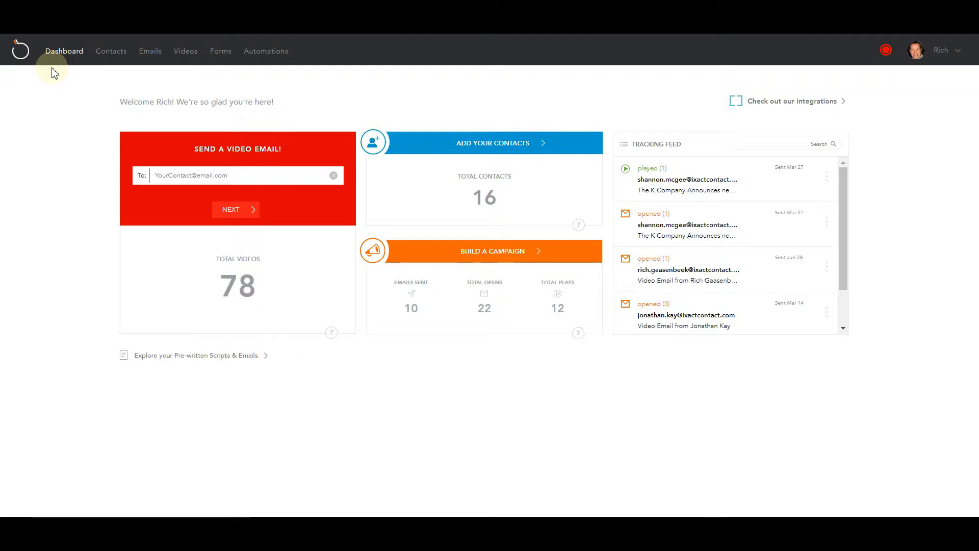
mouse_move(963, 48)
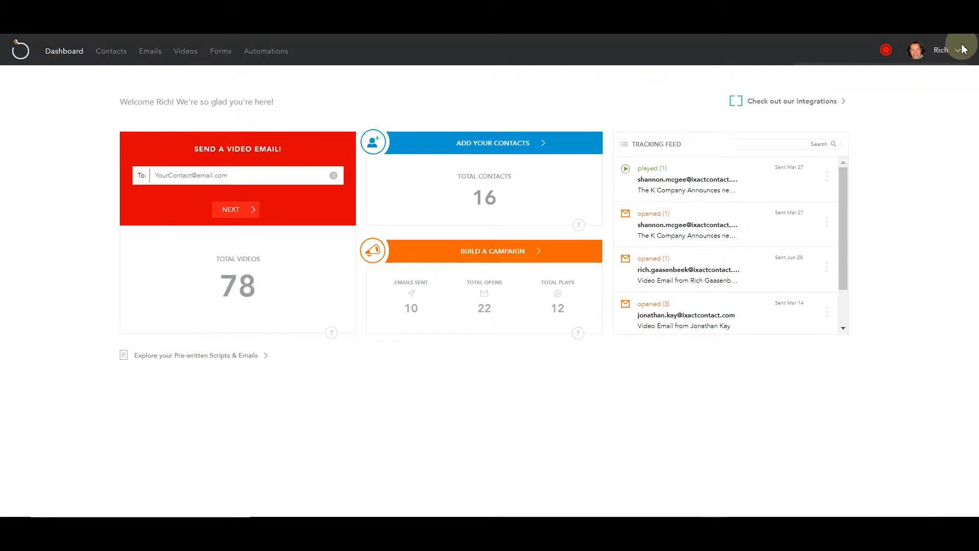
Copy My API Key from the BombBomb account's Integrations page.
click(946, 50)
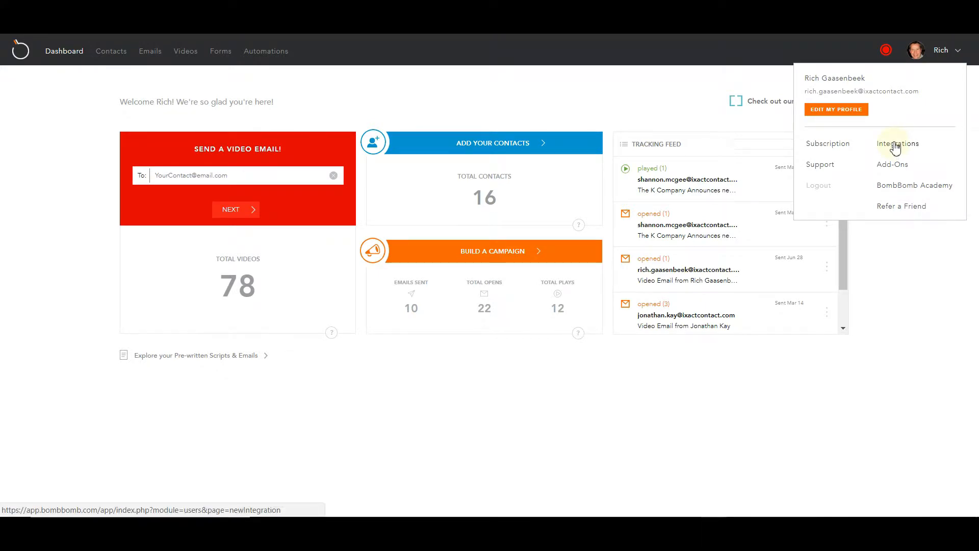
click(896, 143)
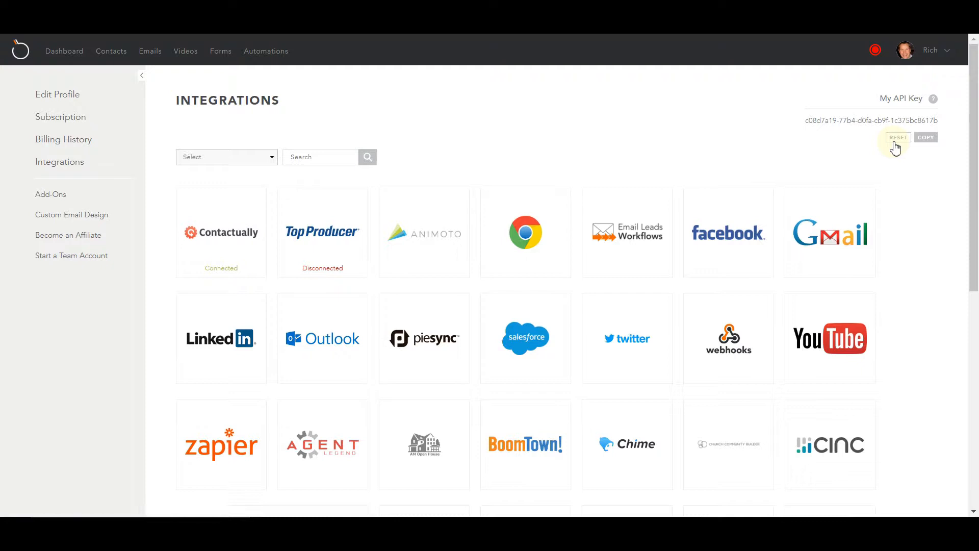
mouse_move(880, 105)
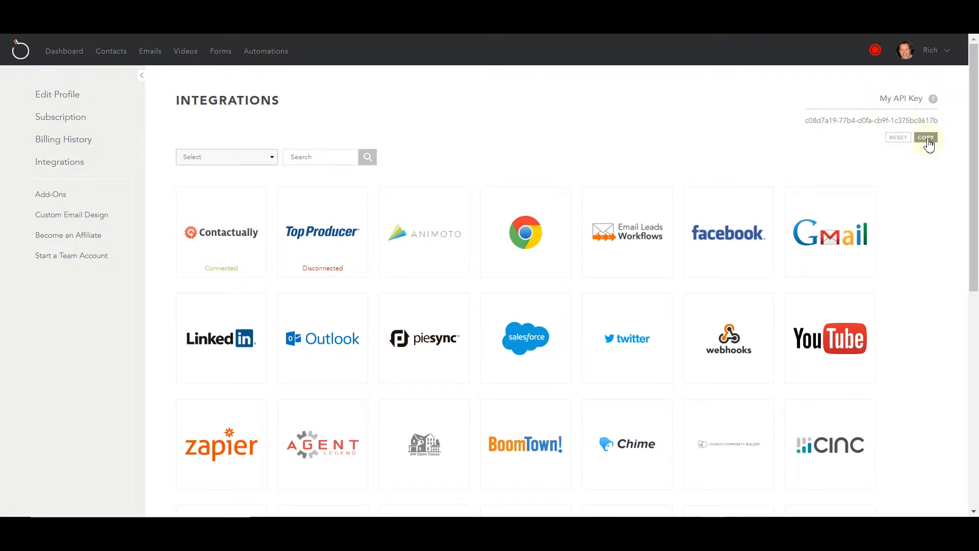
click(926, 138)
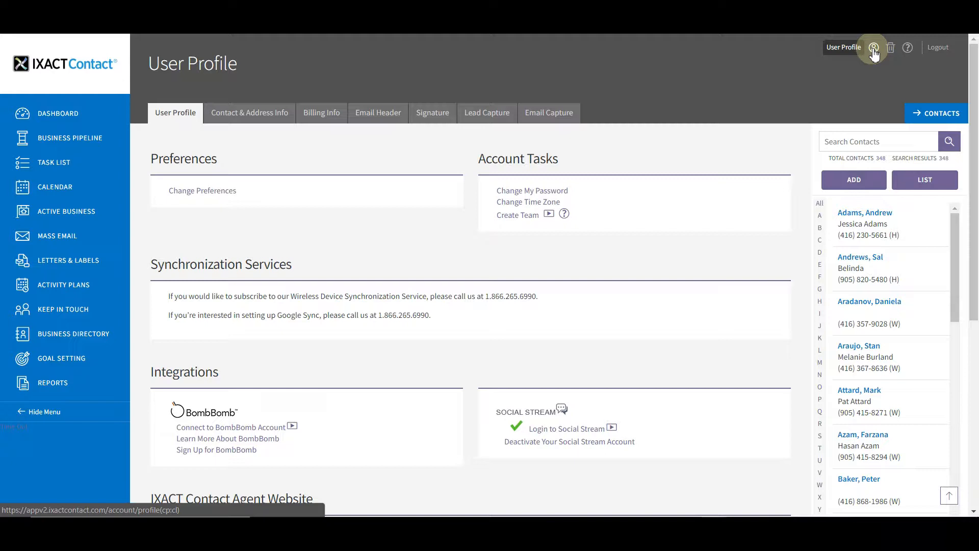
Connect the BombBomb account in User Profile Integrations by pasting the copied API key.
scroll(down, 3)
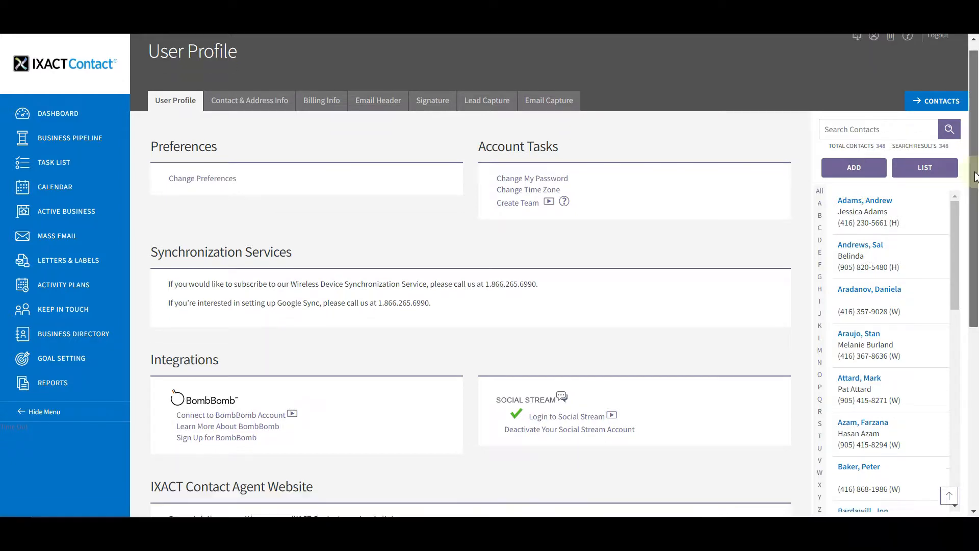
scroll(down, 3)
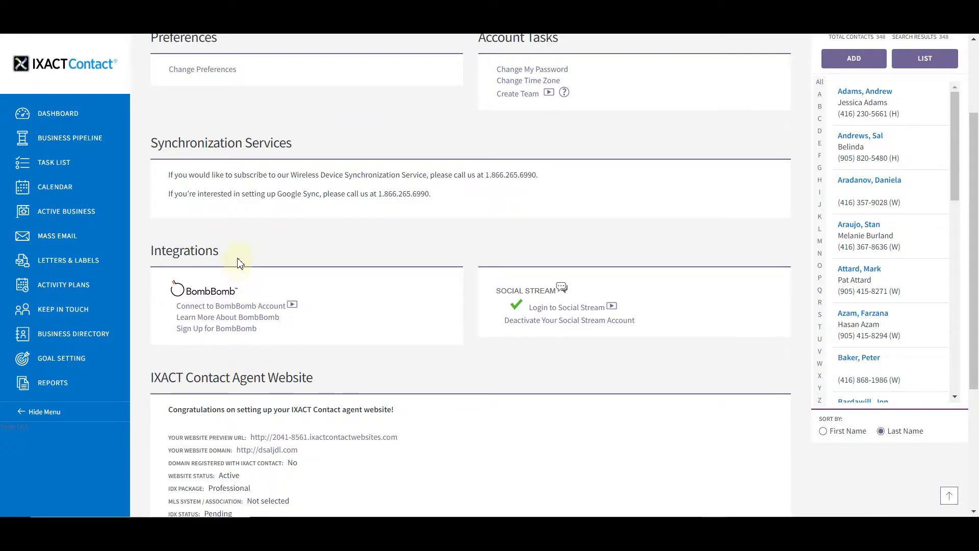
mouse_move(243, 292)
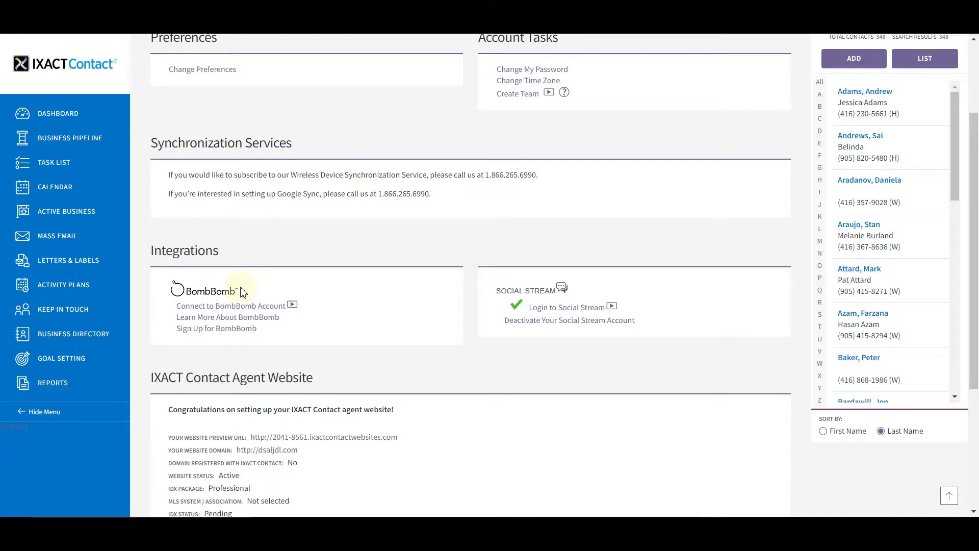
mouse_move(250, 309)
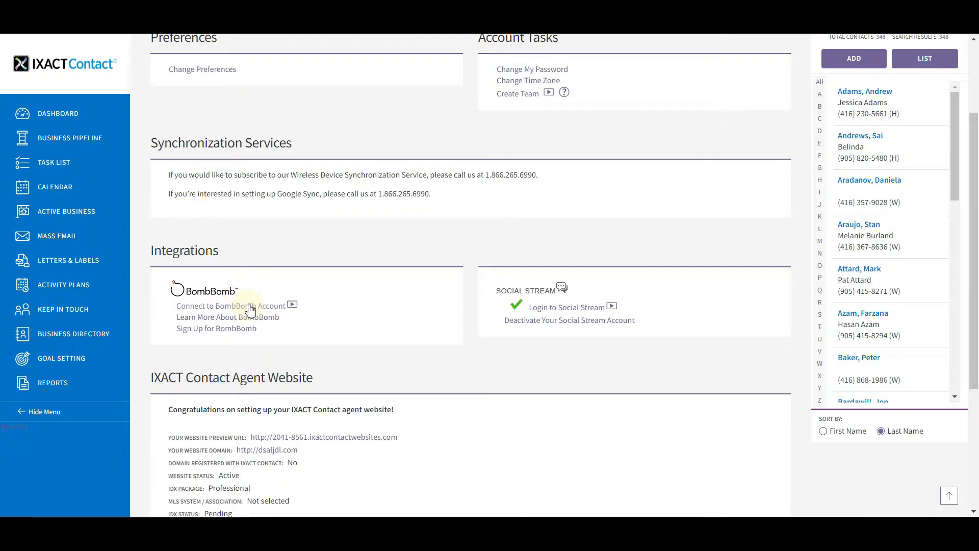
click(231, 305)
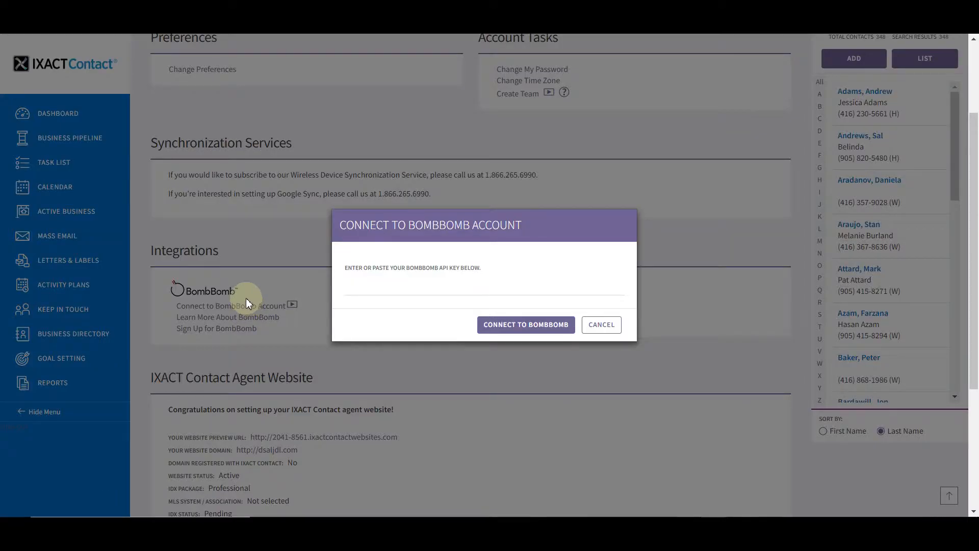
click(483, 289)
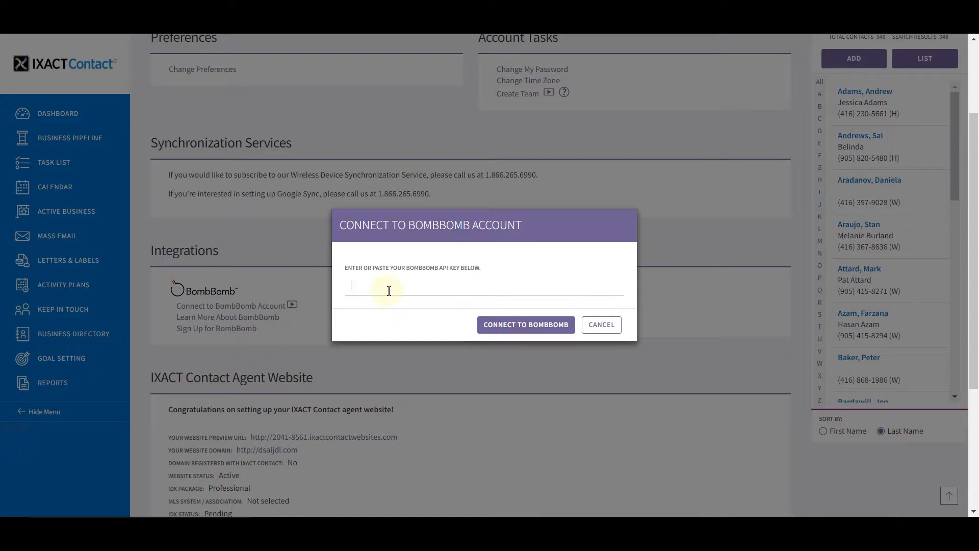
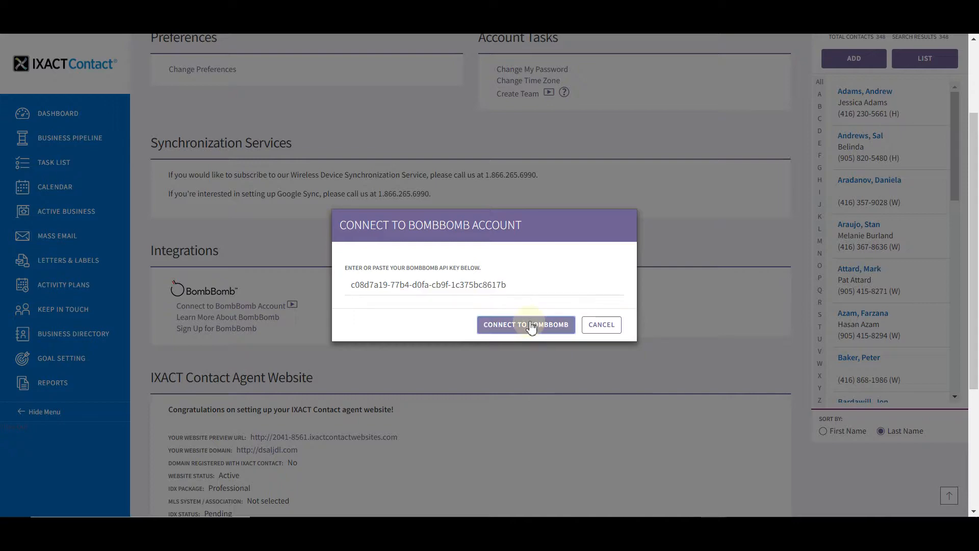
click(525, 324)
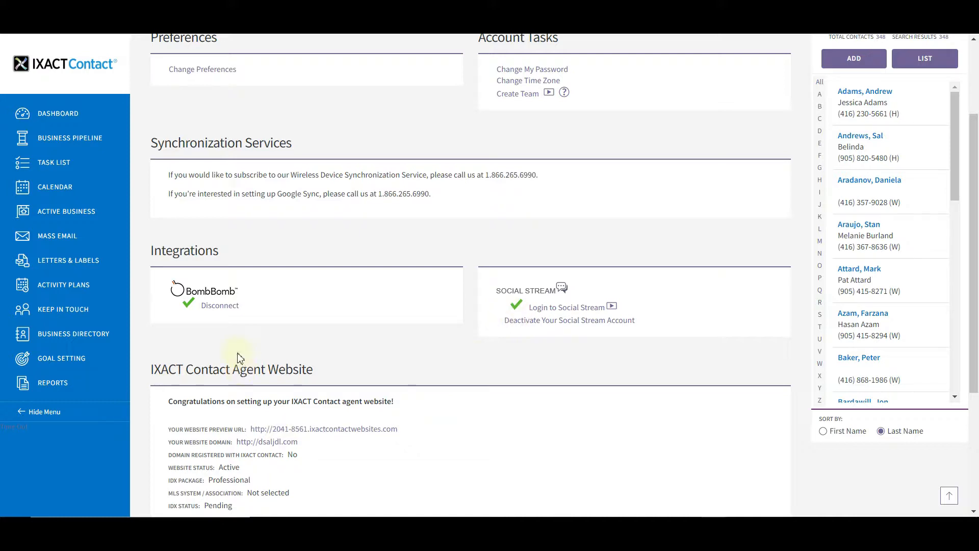
mouse_move(242, 354)
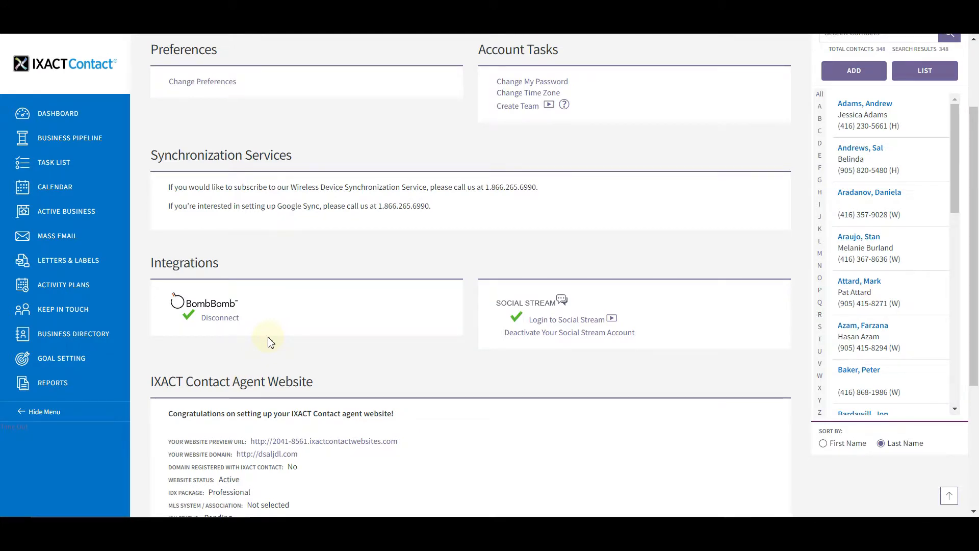
Start a new blank mass email and bring its Email Content editor into view.
click(57, 236)
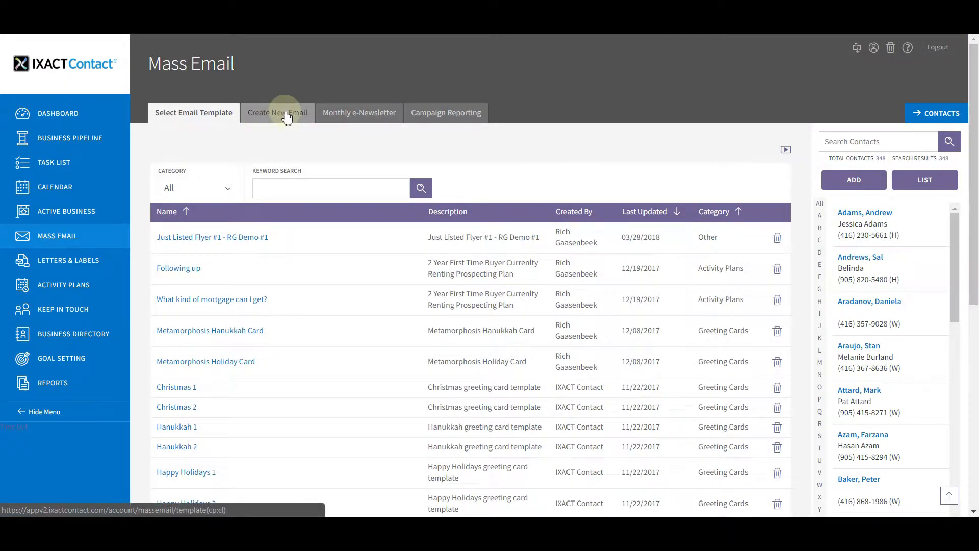
click(277, 114)
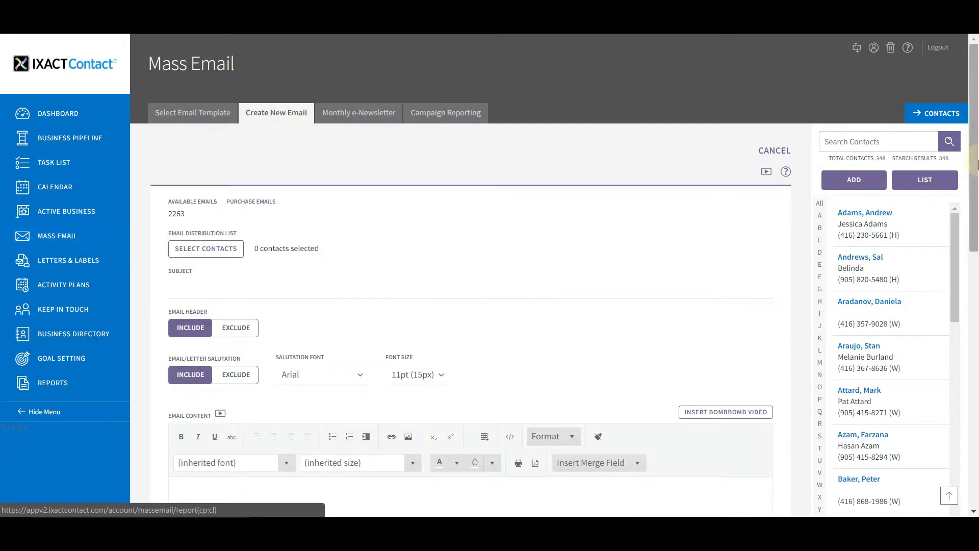
scroll(down, 3)
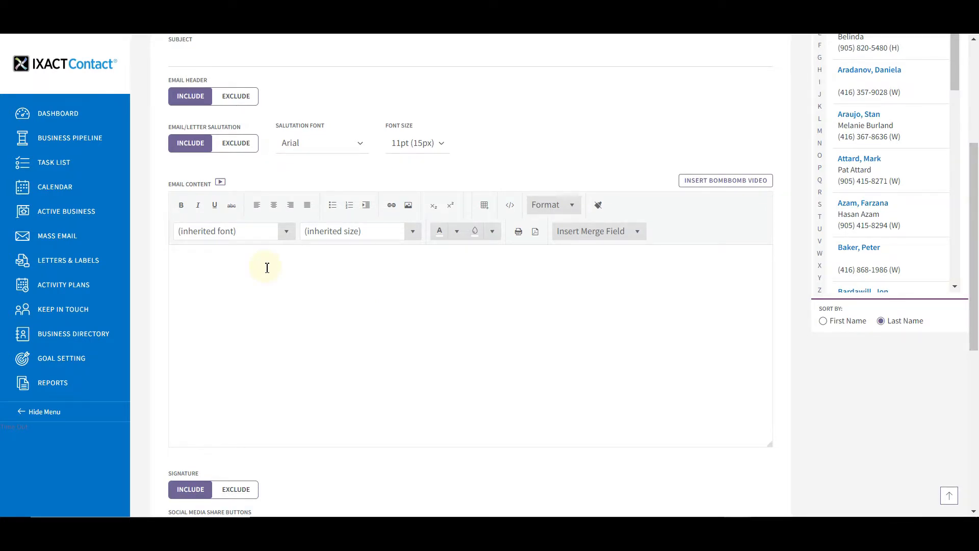
mouse_move(715, 221)
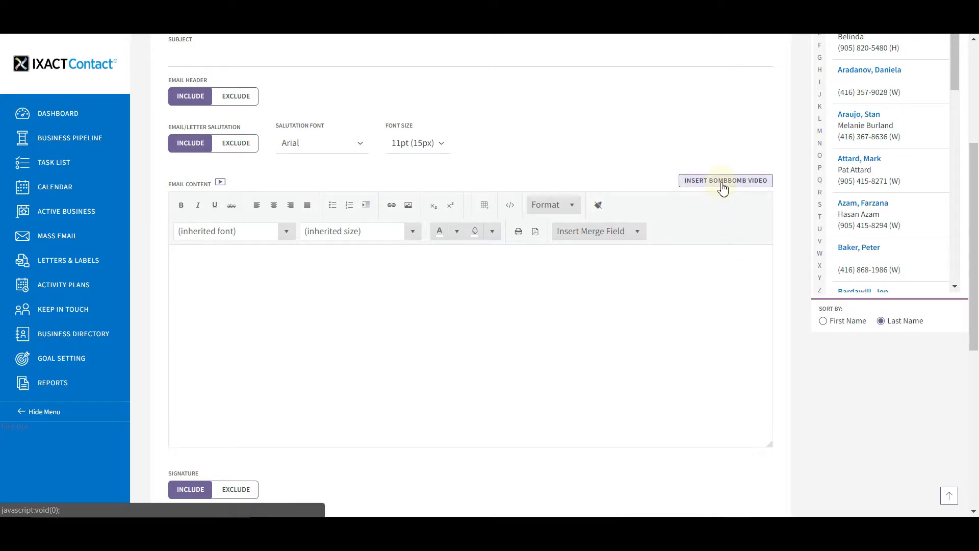
Record a short BombBomb video titled 'Demo', keep the take and insert it into Email Content.
click(724, 180)
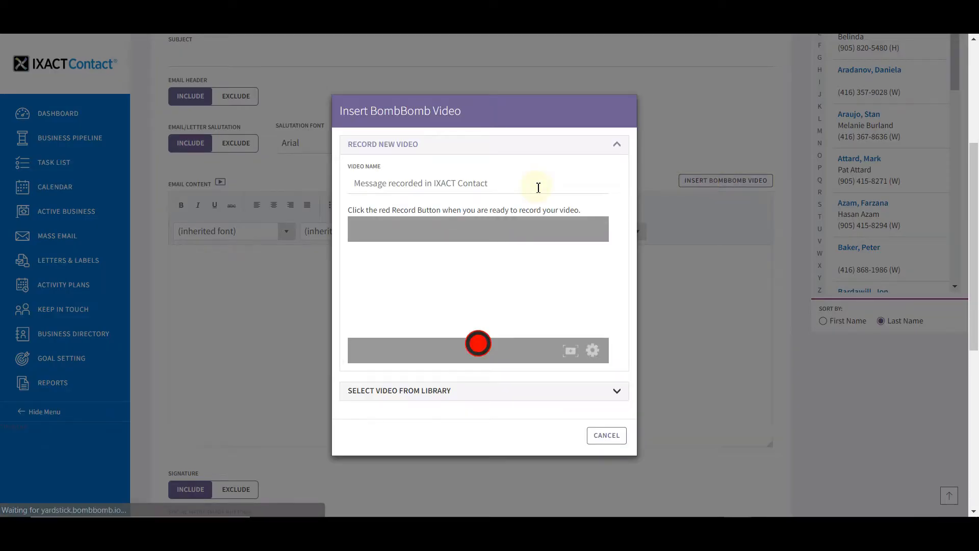
text(Demo video)
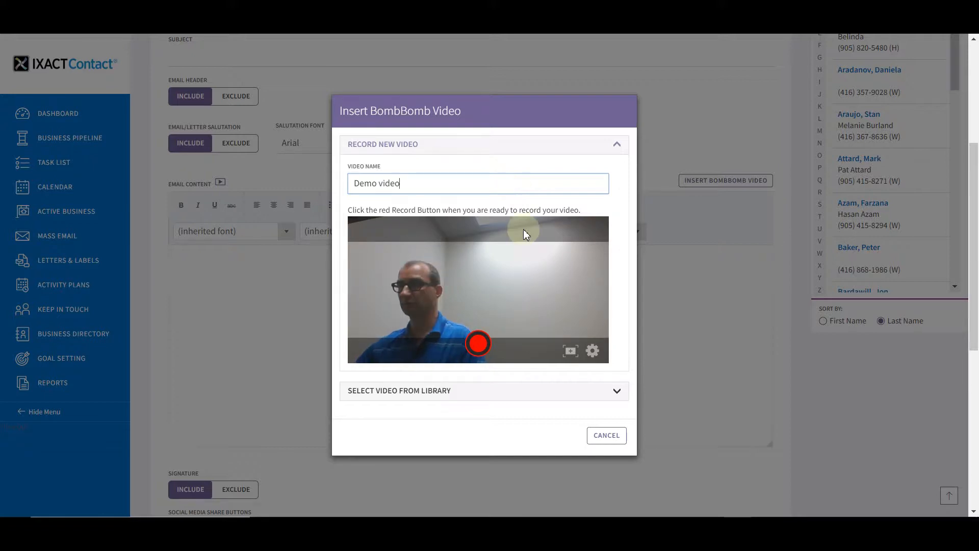
click(477, 343)
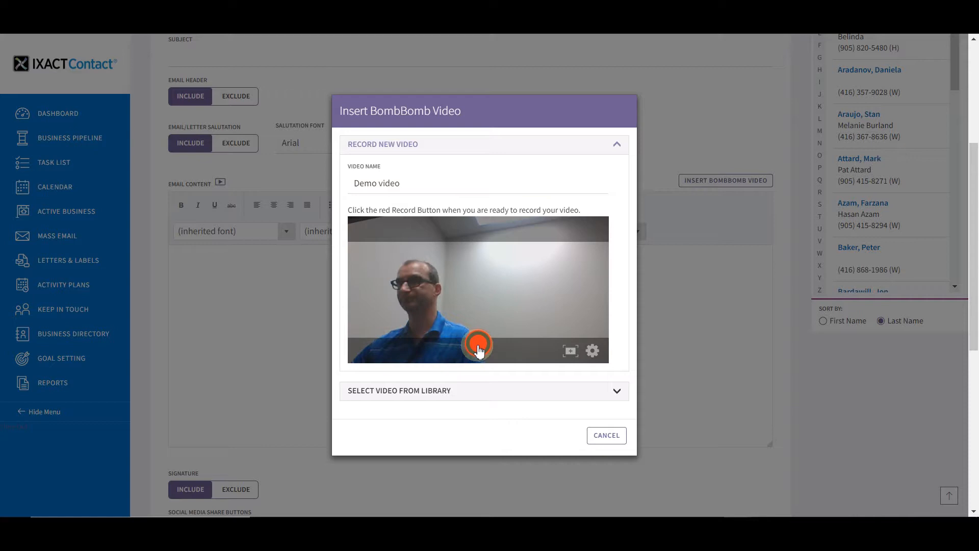
click(477, 344)
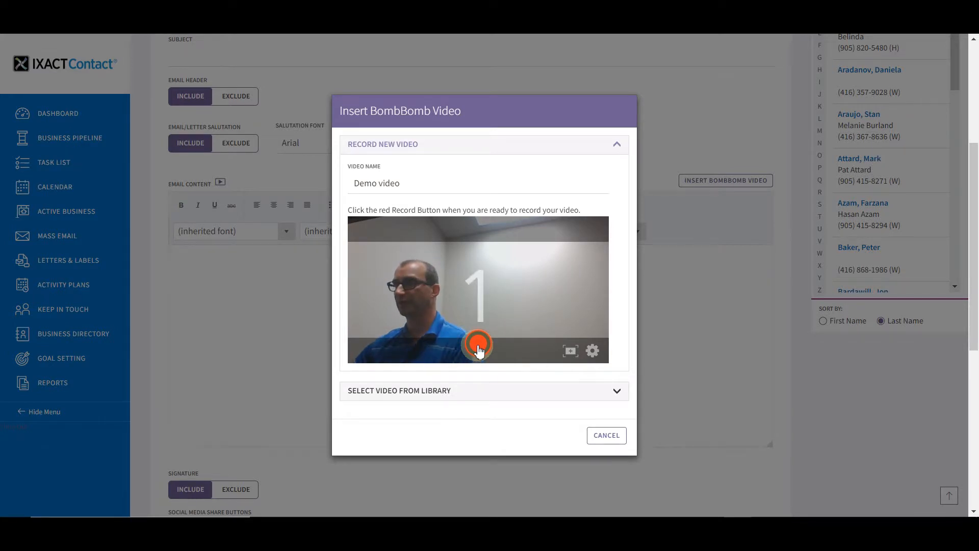
click(477, 344)
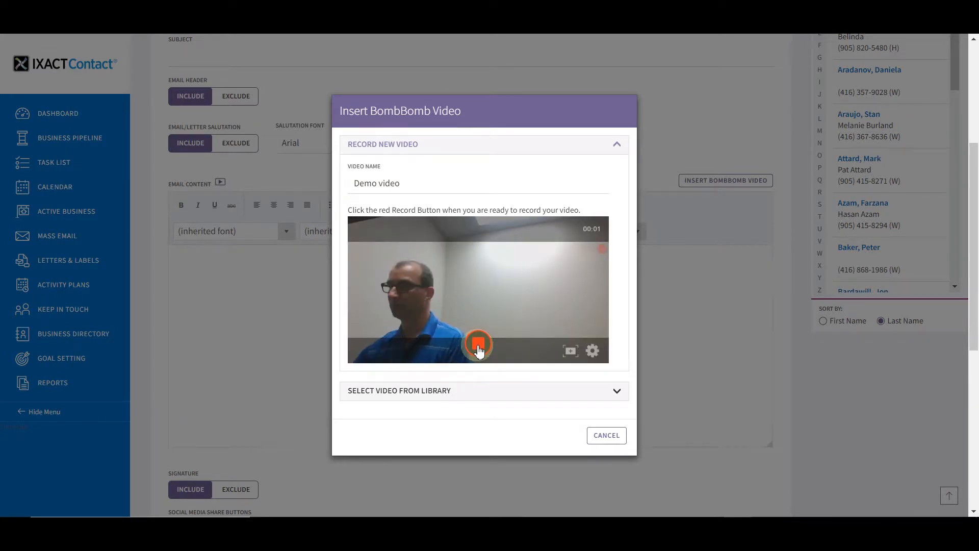
click(477, 344)
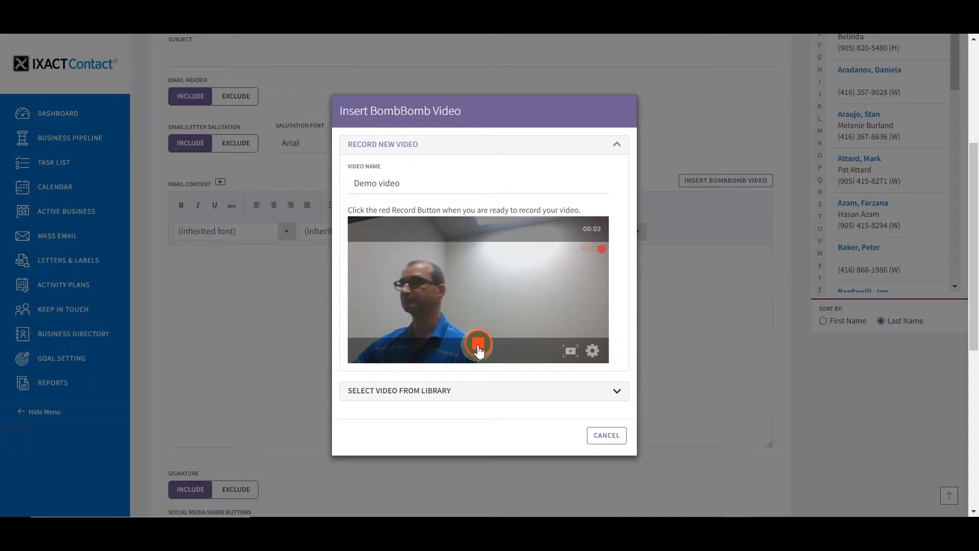
click(478, 345)
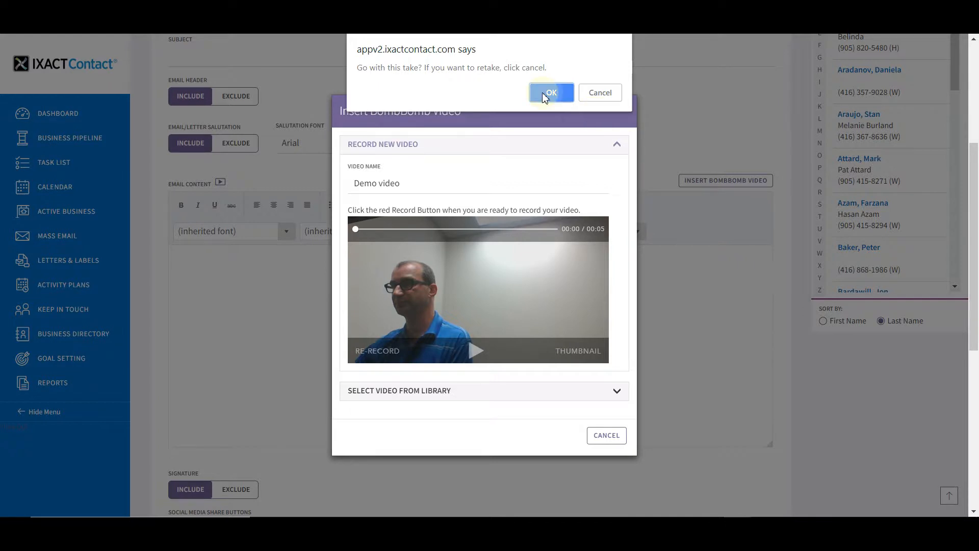
click(551, 93)
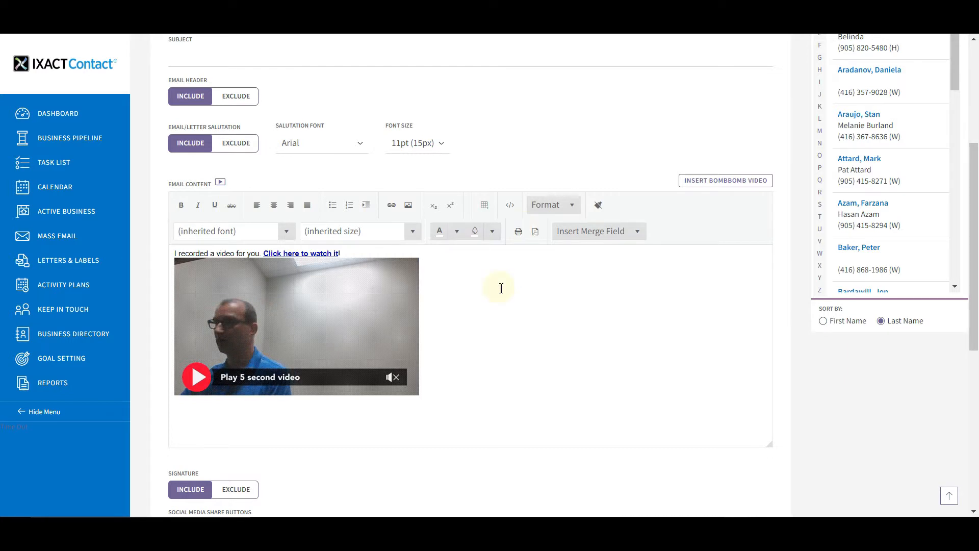
mouse_move(455, 330)
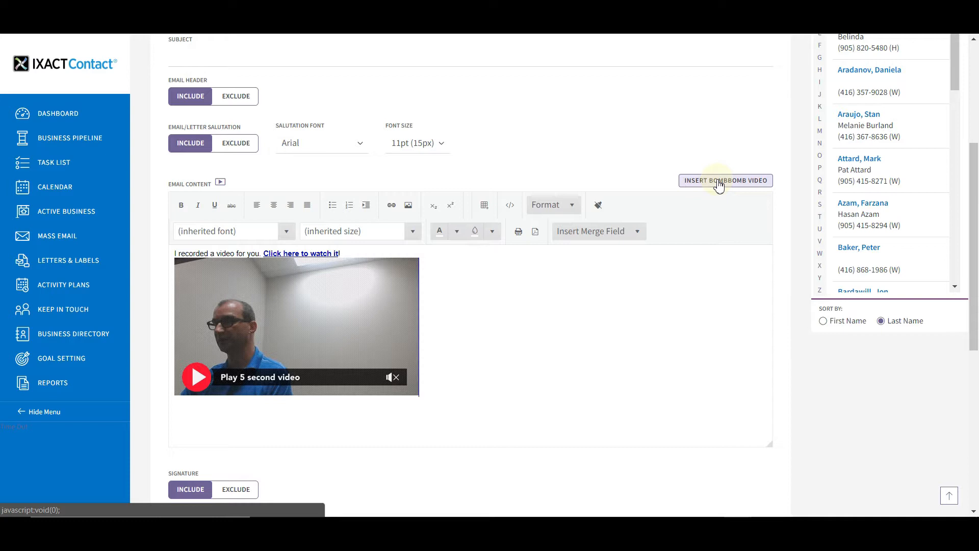
Insert the 'NEWEST VIDEO June 1' clip from the BombBomb library below the first video.
click(724, 181)
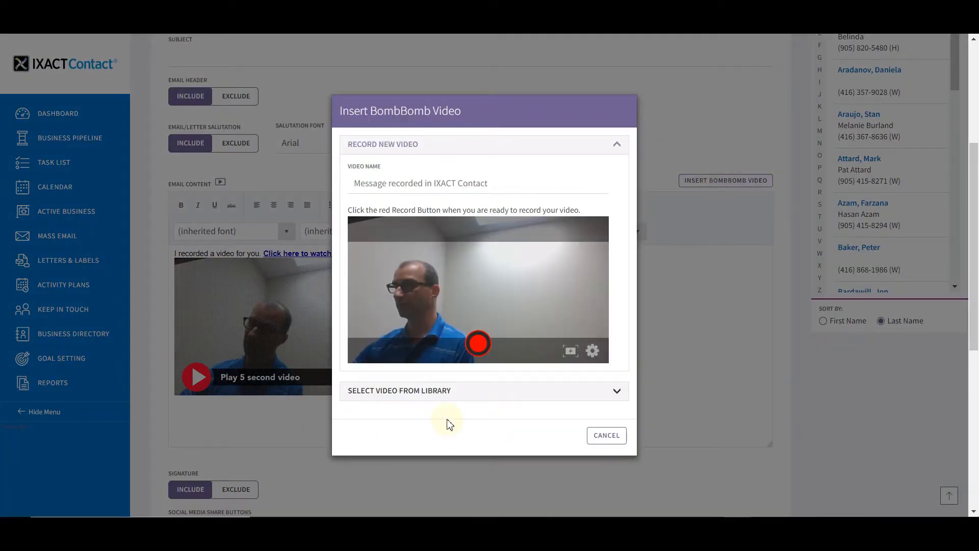
mouse_move(424, 398)
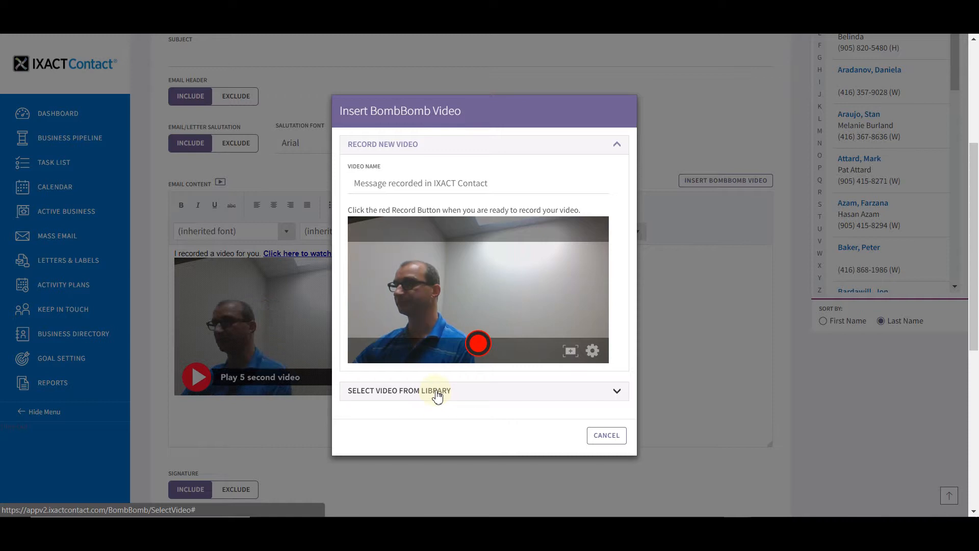
click(437, 390)
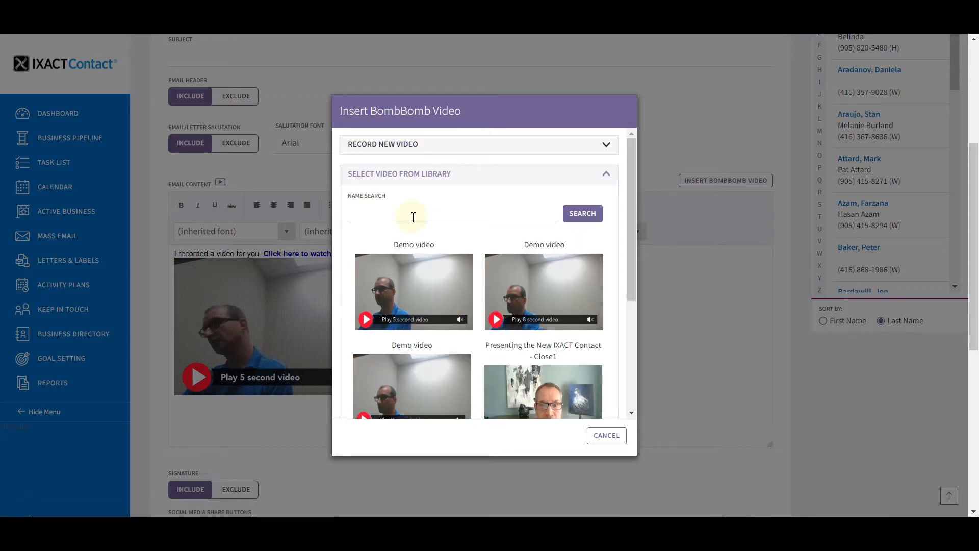
text(new)
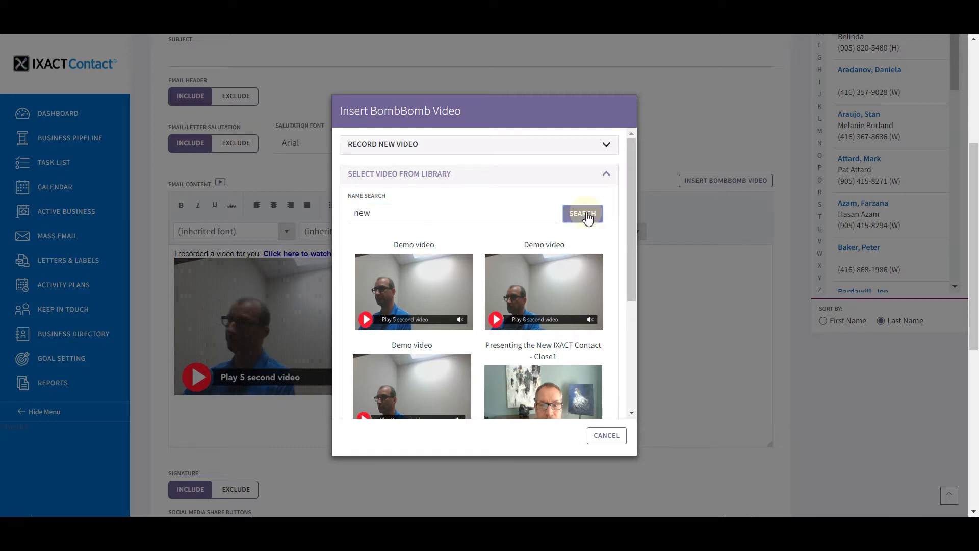
scroll(down, 3)
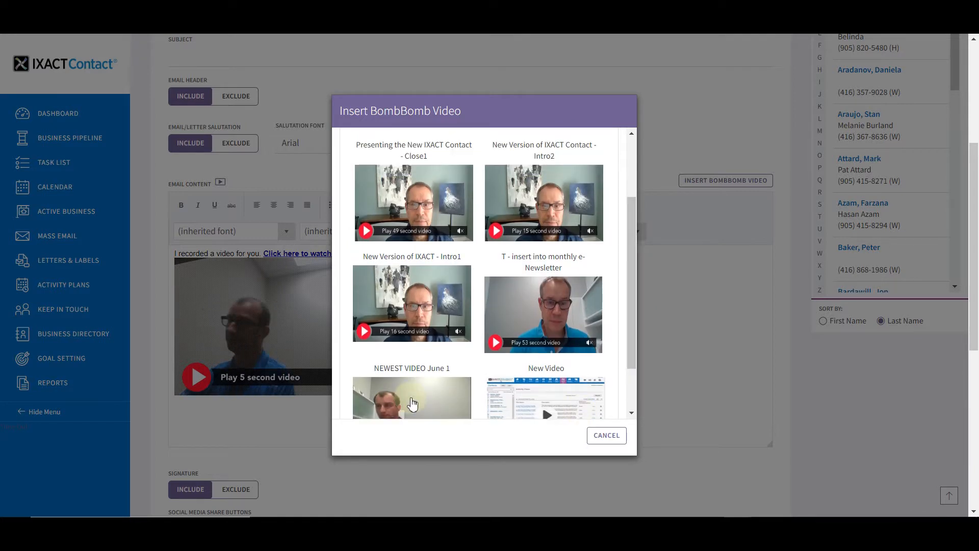
click(411, 403)
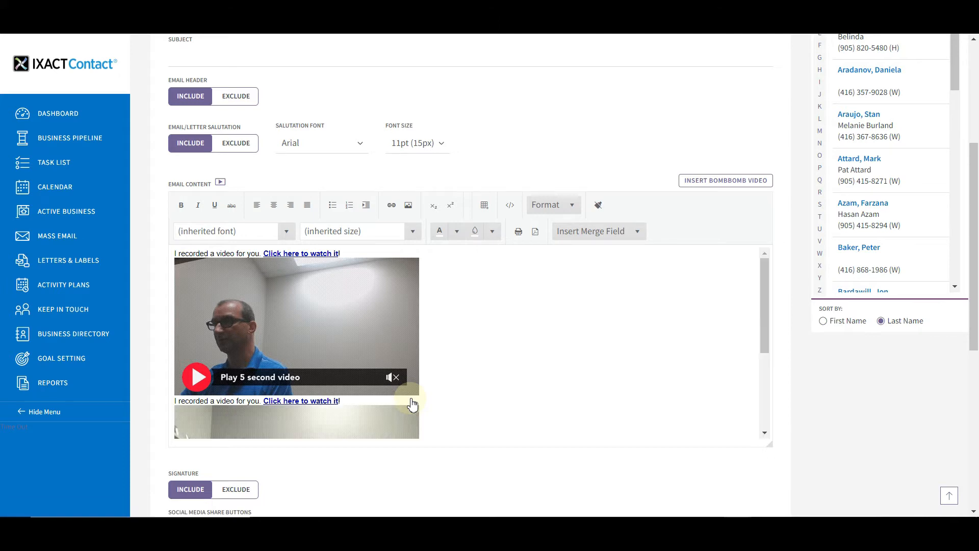
scroll(down, 3)
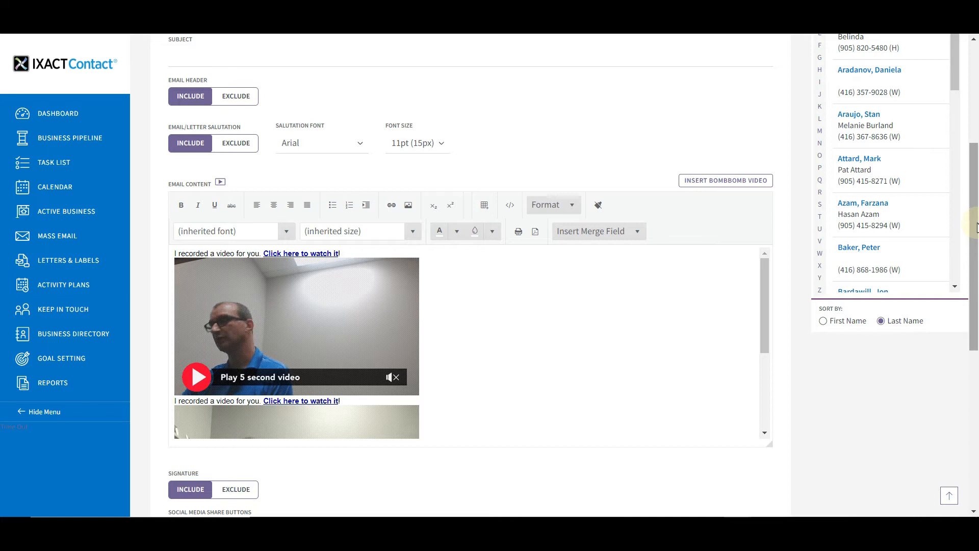
Give the mass email the subject 'Promo vid'.
scroll(down, 3)
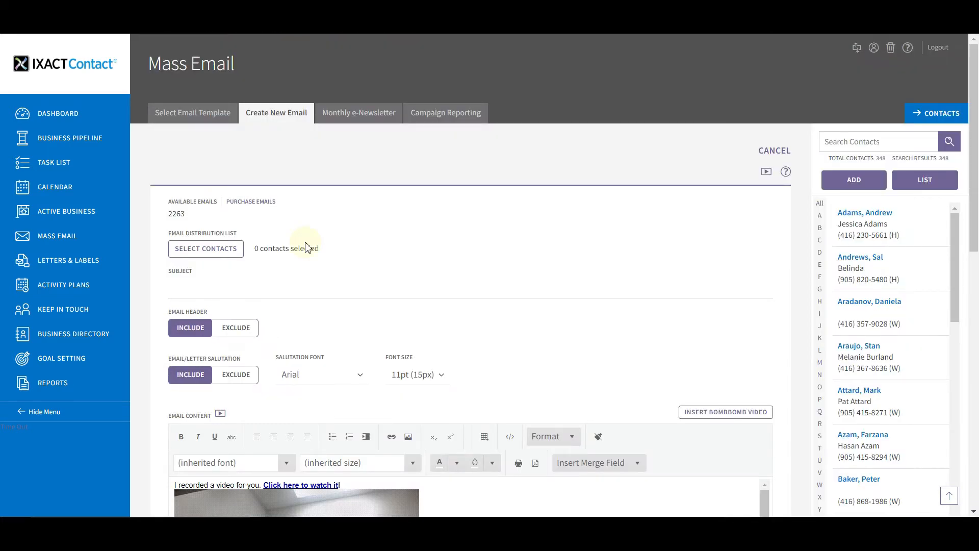
text(Proimo)
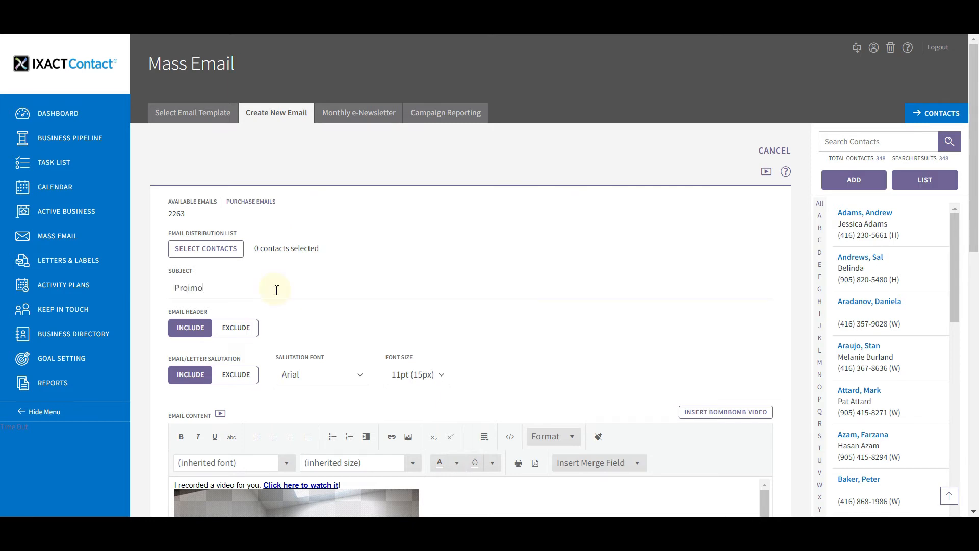
text(Promo vid)
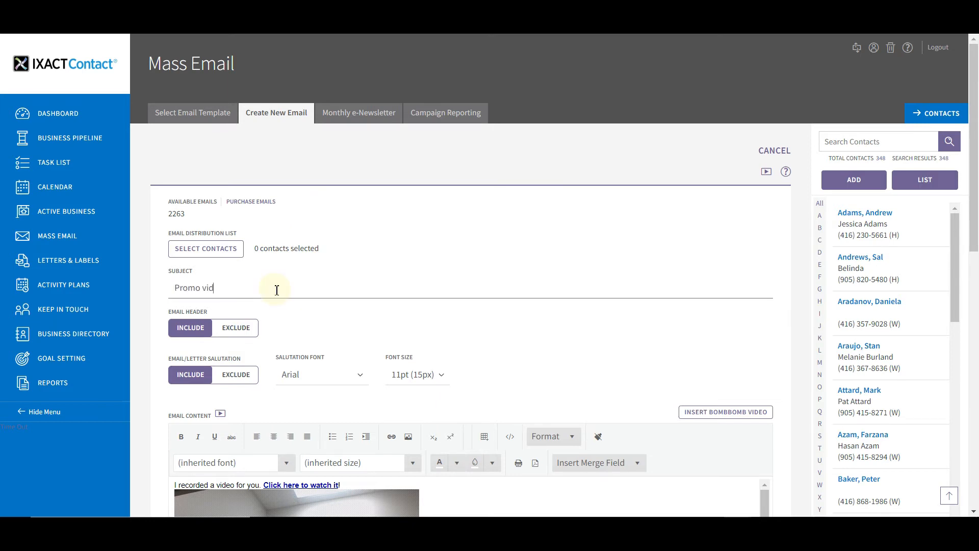
scroll(down, 3)
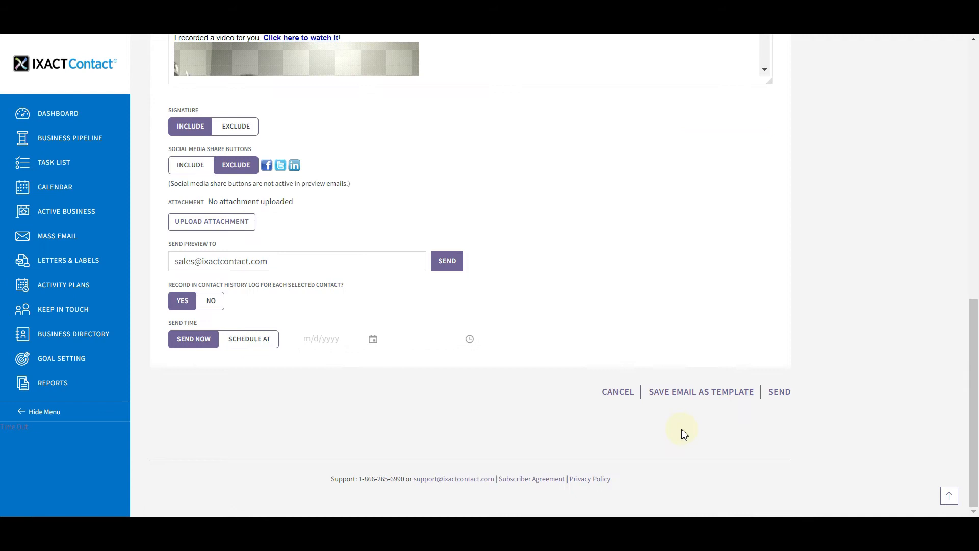
Save the email as a template named 'Promo Video' and dismiss the confirmation.
click(700, 391)
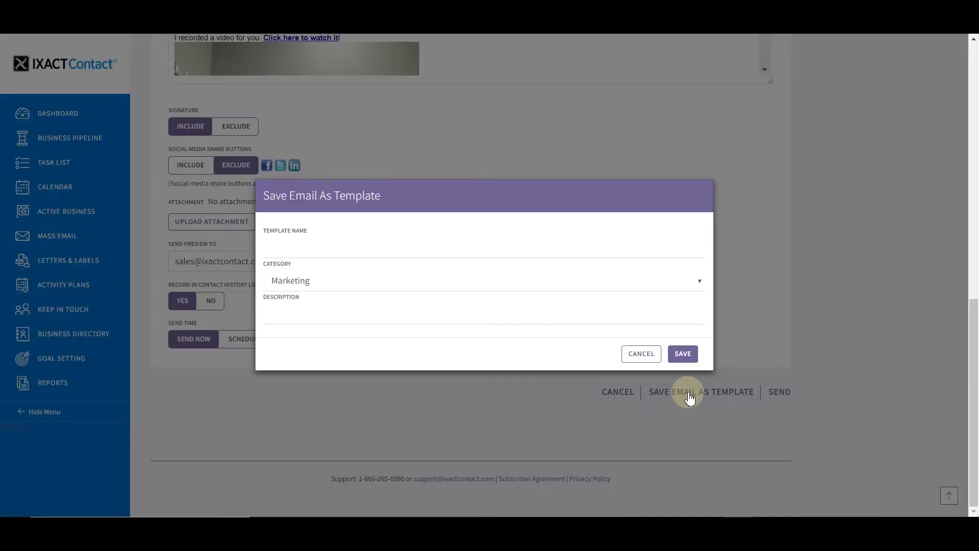
text(P)
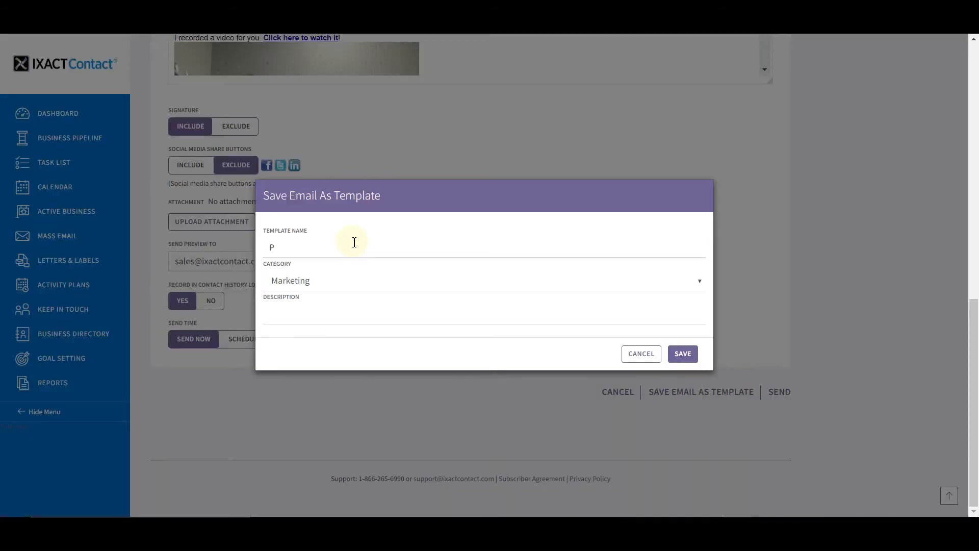
text(o)
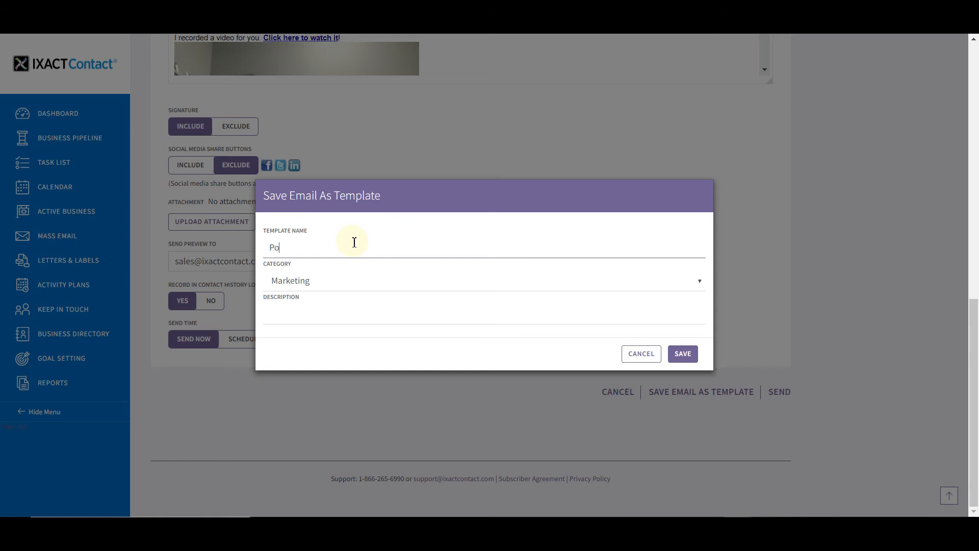
text(romo C)
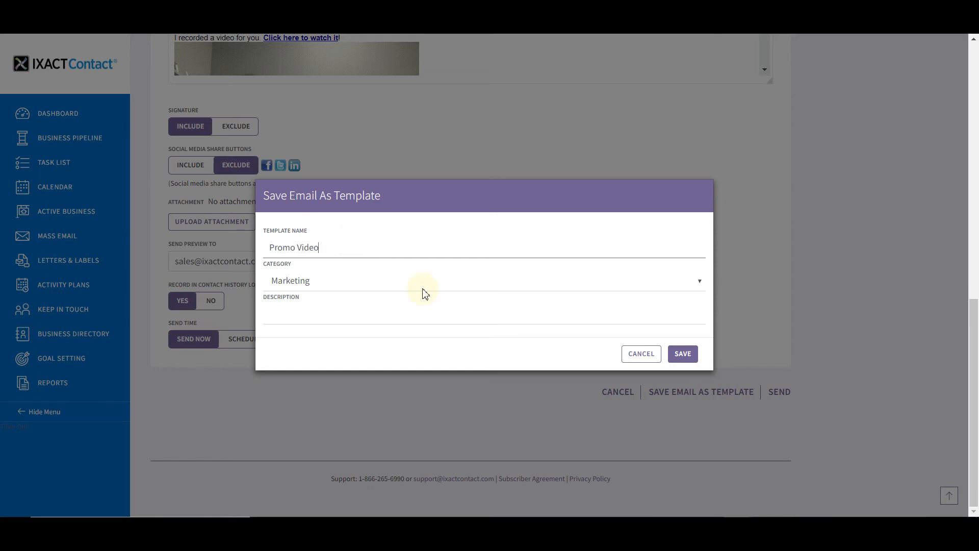
click(483, 280)
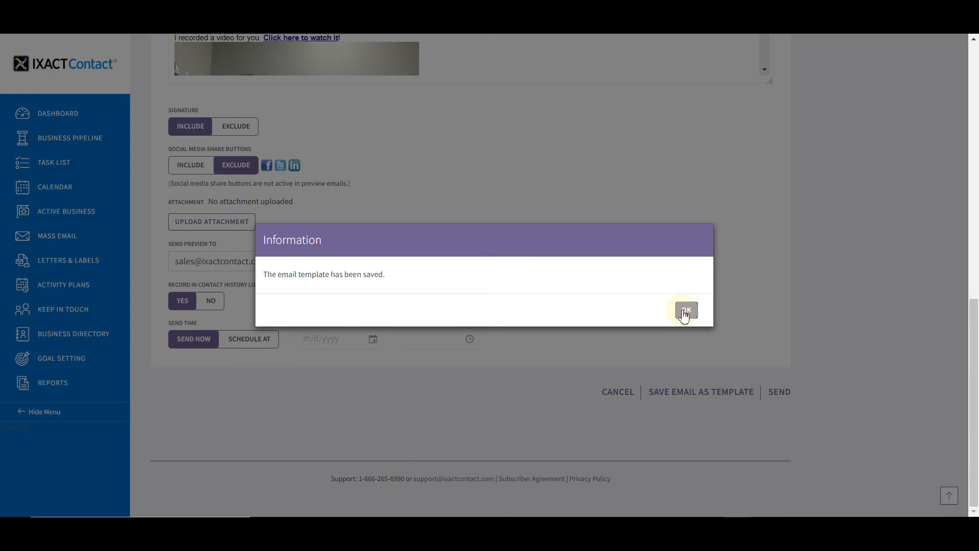
click(685, 311)
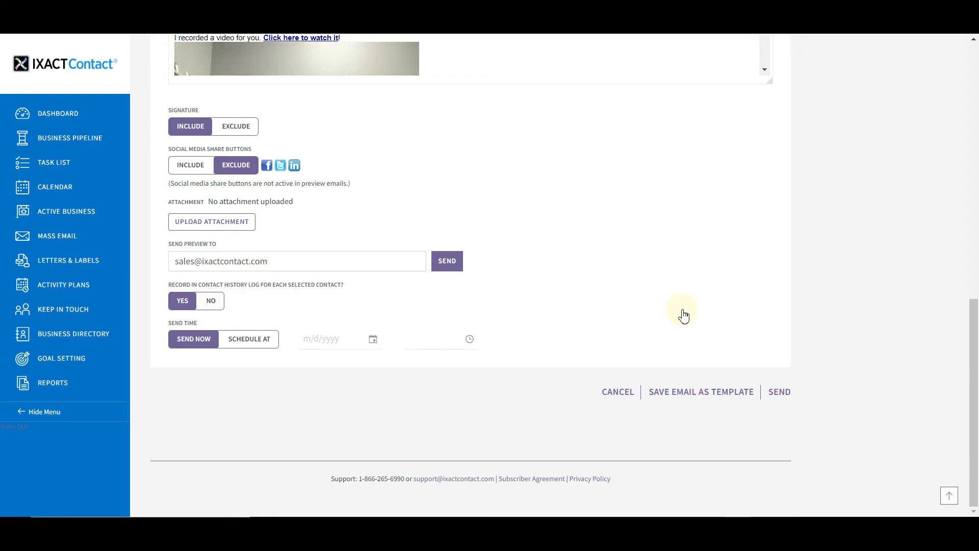